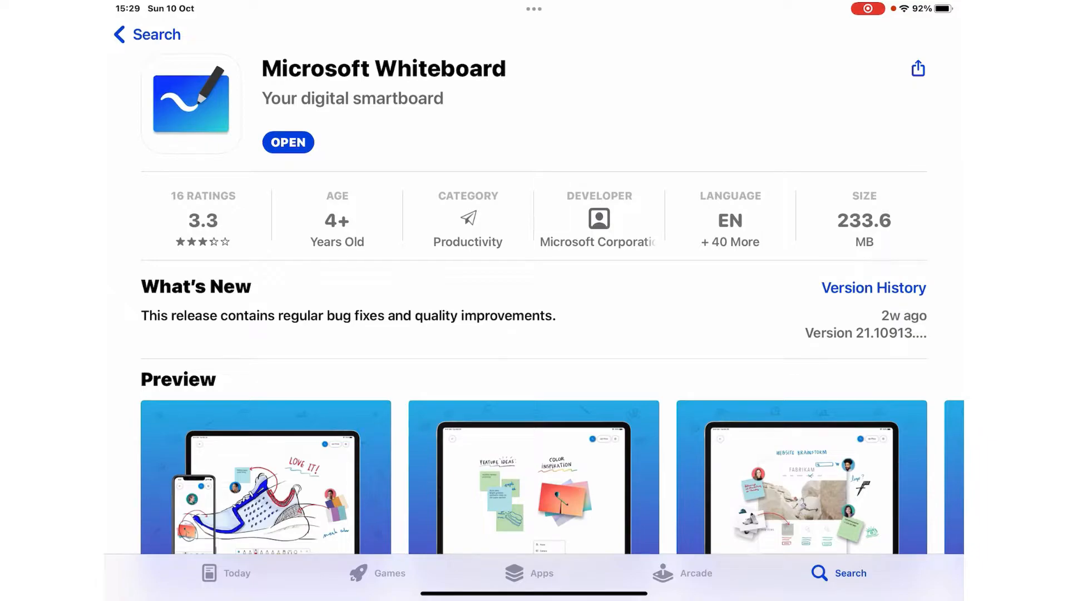
# Step: Launch Microsoft Whiteboard from its App Store page to reach a blank canvas
pyautogui.scroll(-3)
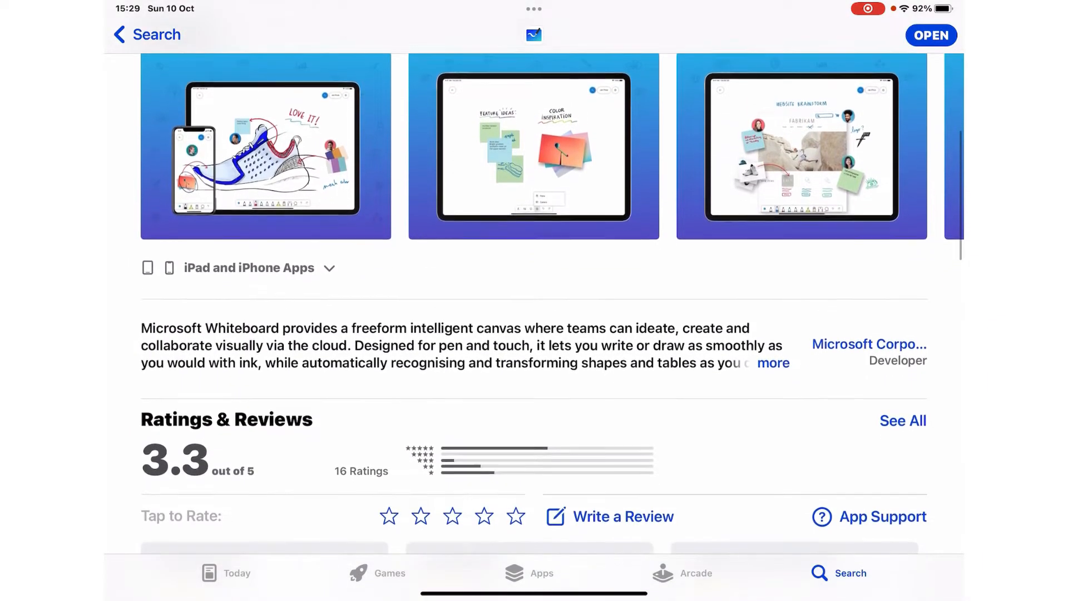
pyautogui.scroll(3)
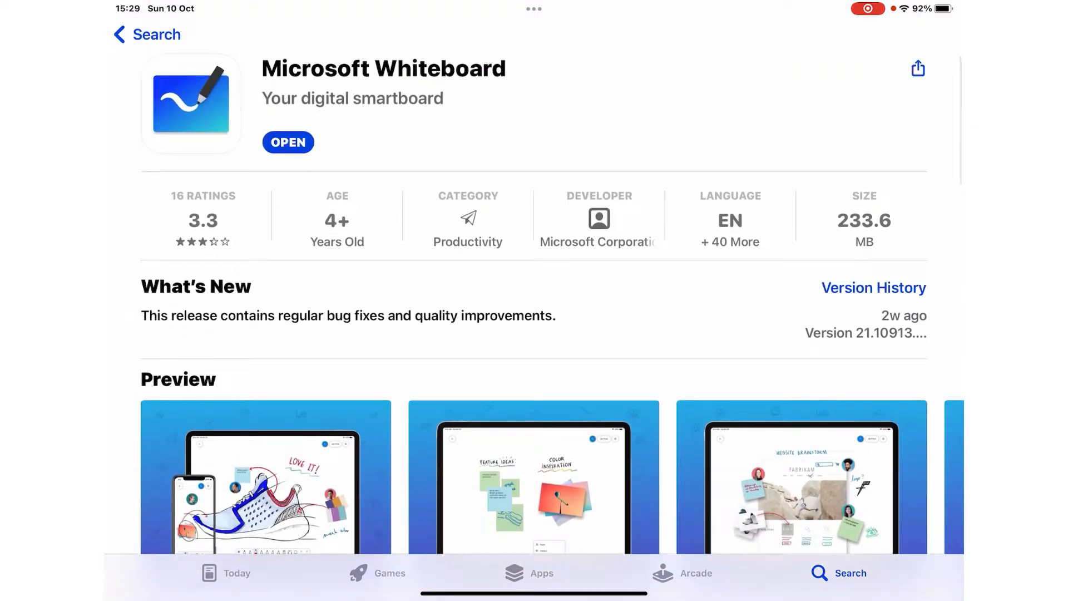
pyautogui.click(287, 143)
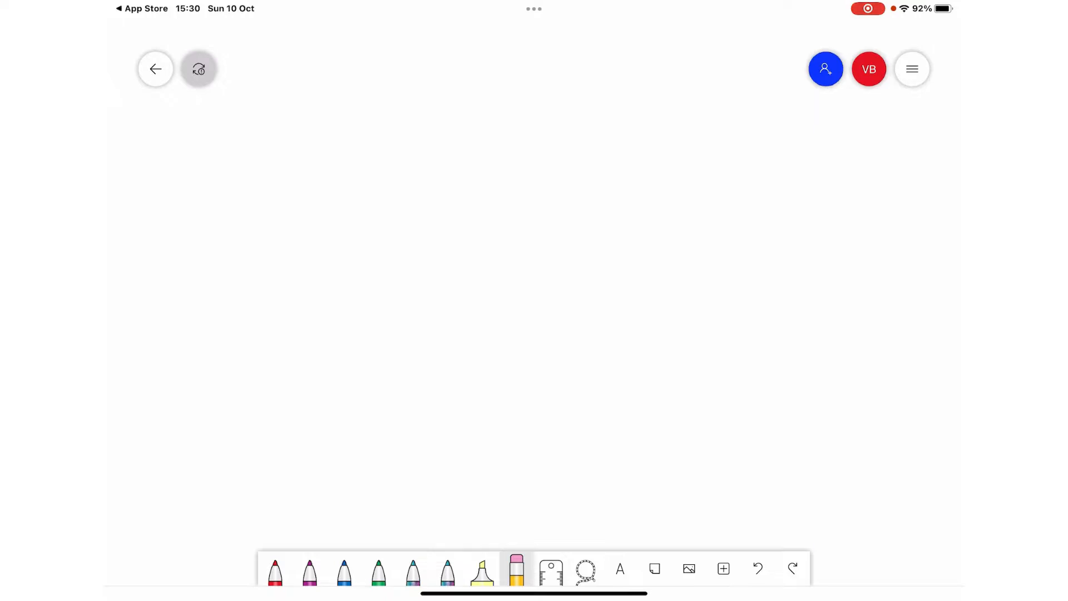
# Step: Switch Active pen off in settings and view the simplified toolbar
pyautogui.click(911, 68)
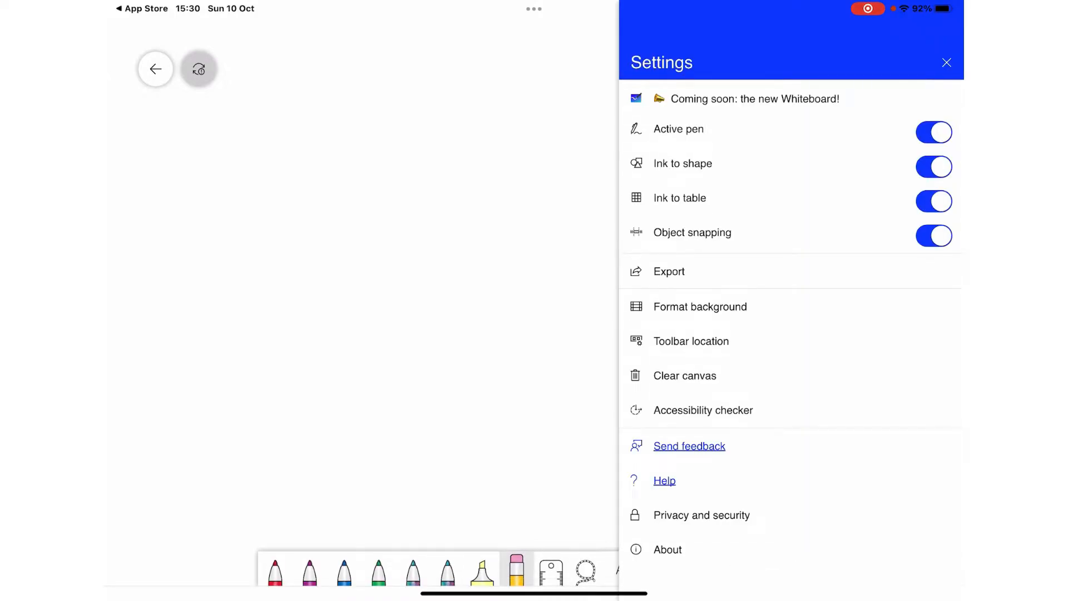
pyautogui.click(934, 133)
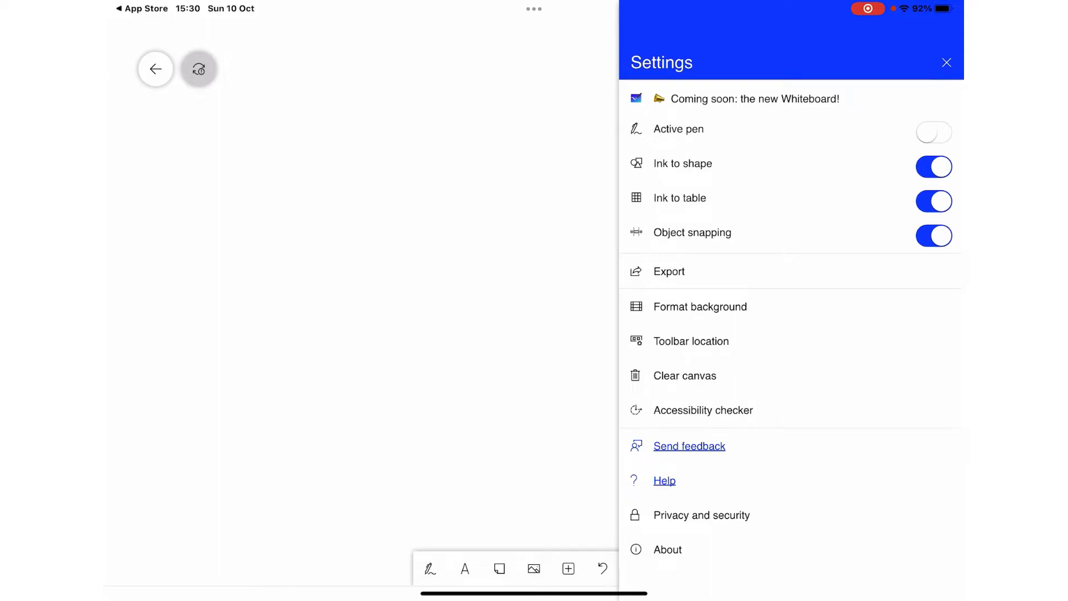
pyautogui.click(946, 62)
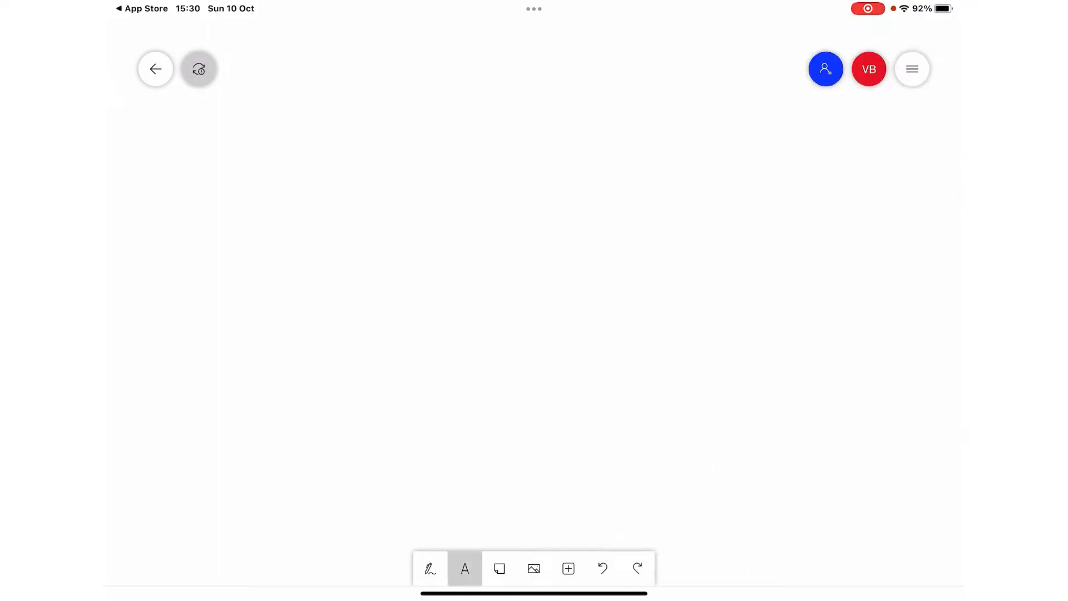
# Step: Back in settings, switch Ink to shape and Ink to table on again
pyautogui.click(913, 69)
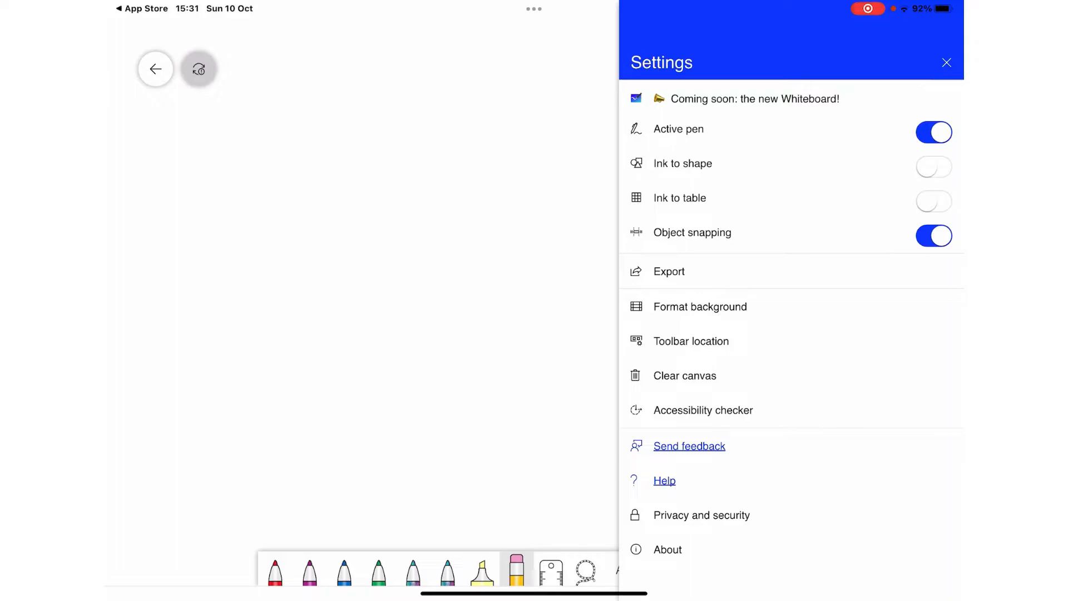
pyautogui.click(934, 167)
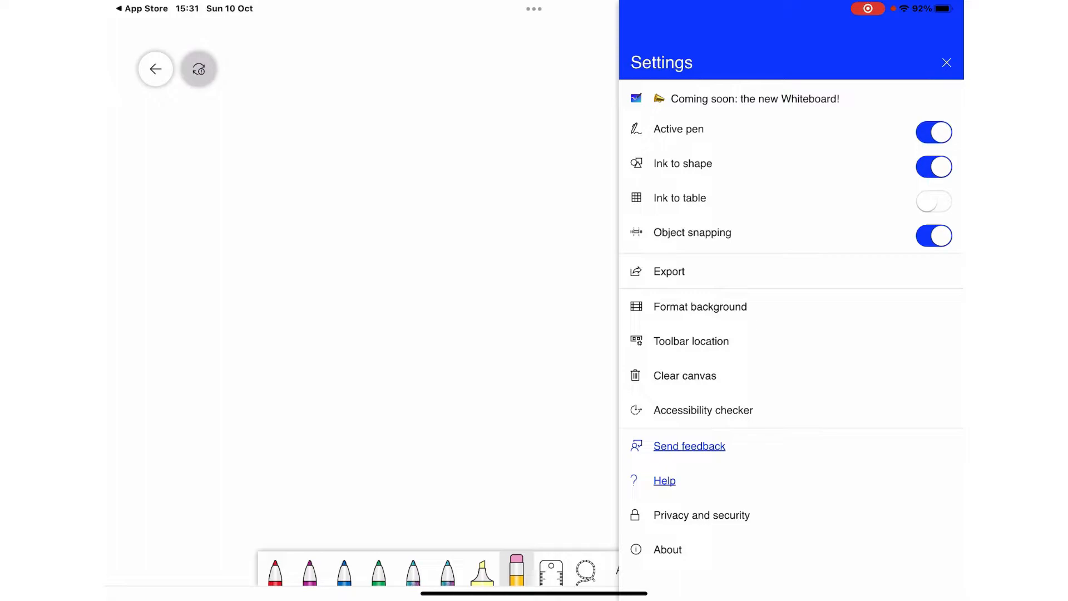
pyautogui.click(934, 201)
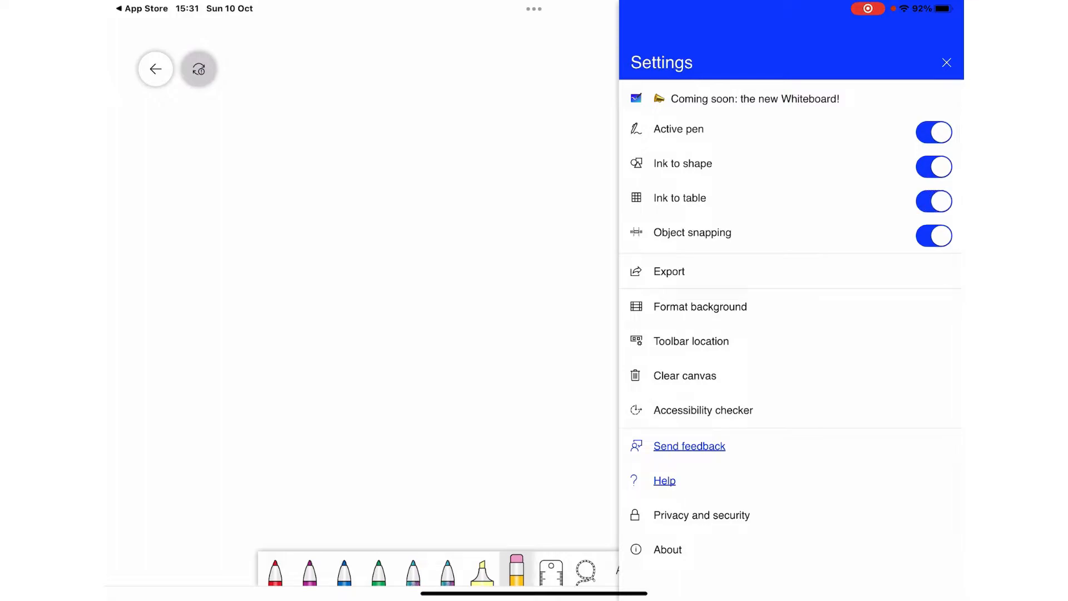
# Step: Format the background to white, try the Diamond grid, and settle on the Hybrid grid
pyautogui.click(700, 306)
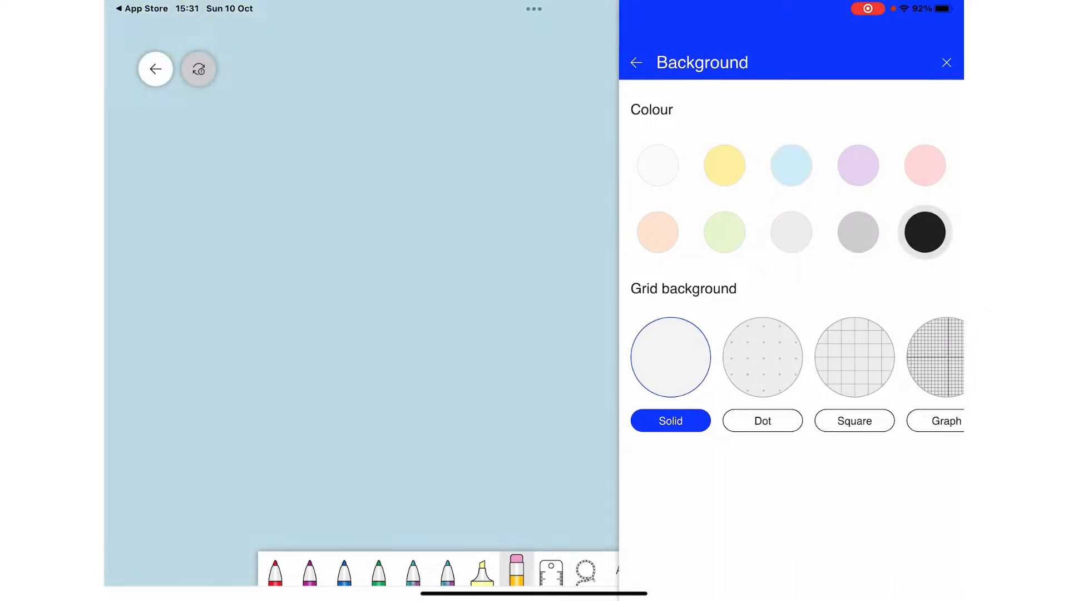
pyautogui.click(657, 165)
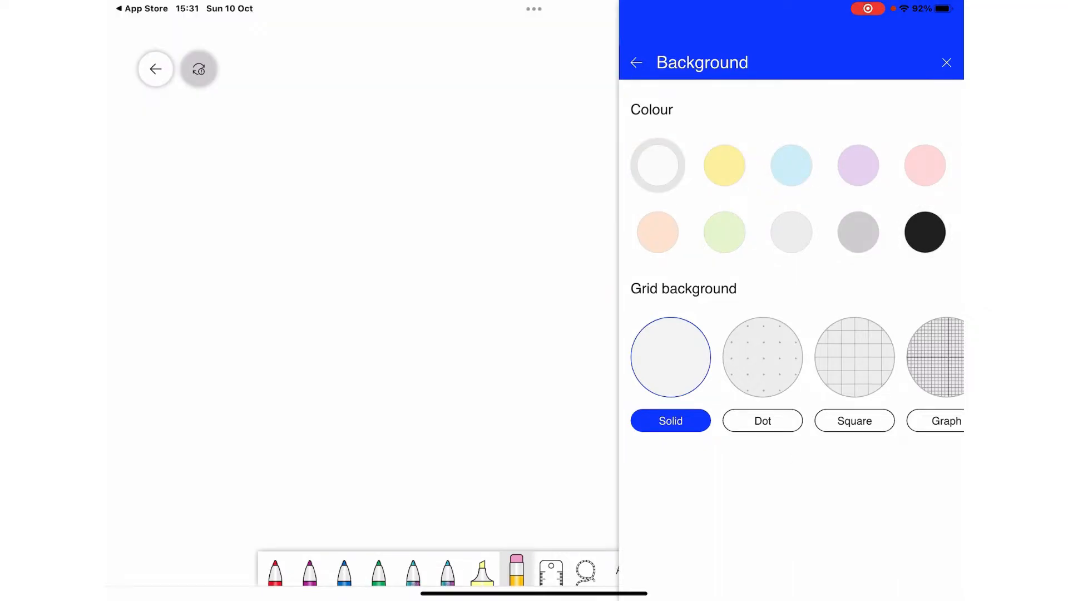
pyautogui.click(824, 357)
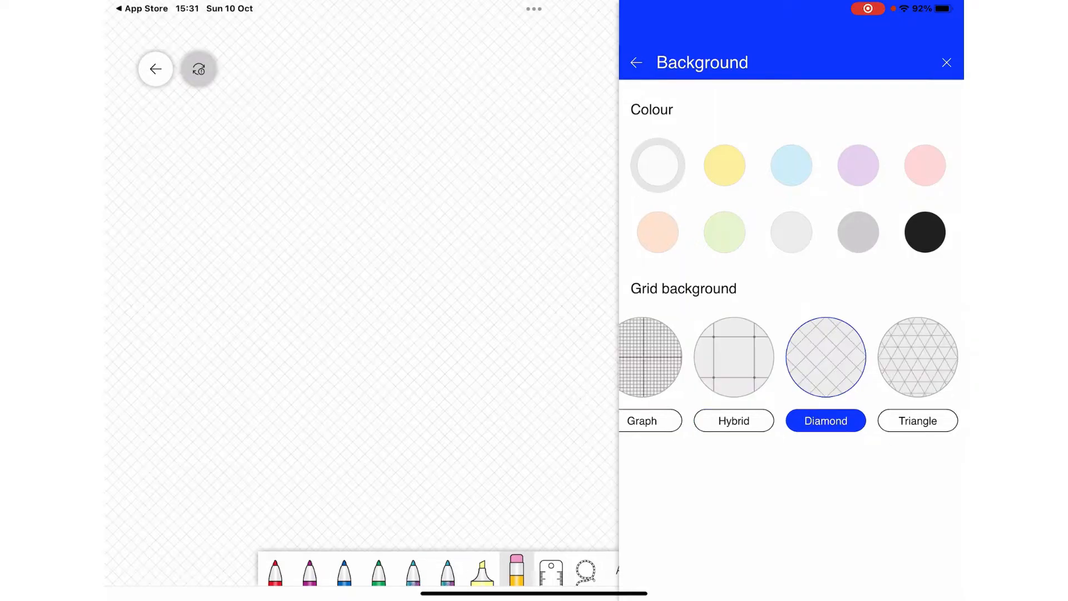
pyautogui.hscroll(-3)
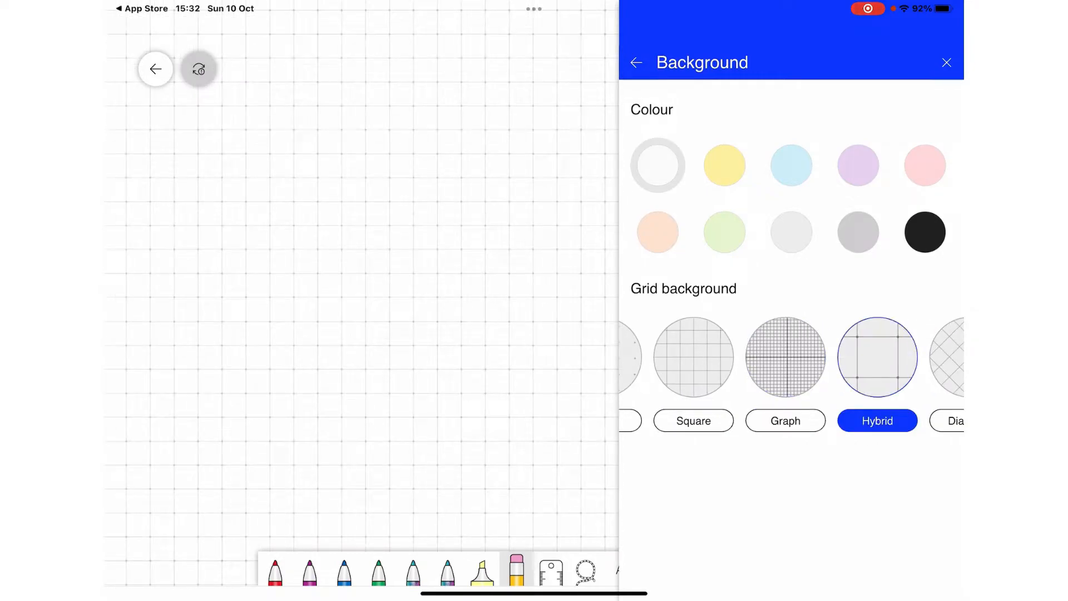
pyautogui.click(946, 62)
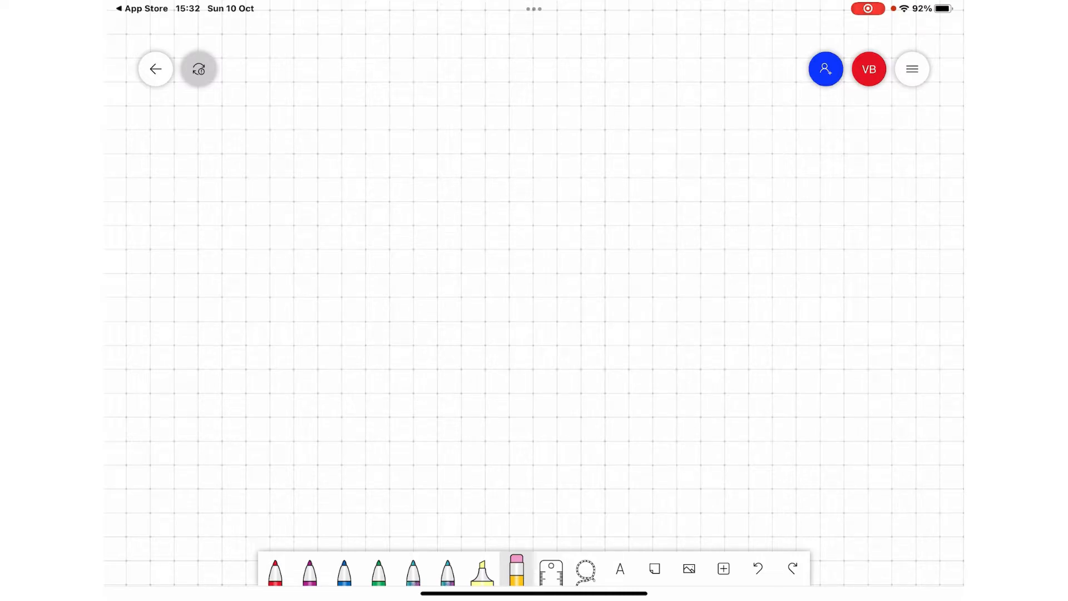
# Step: Write and underline 'Whiteboard' in red pen, then change the second pen to blue for test strokes
pyautogui.click(275, 572)
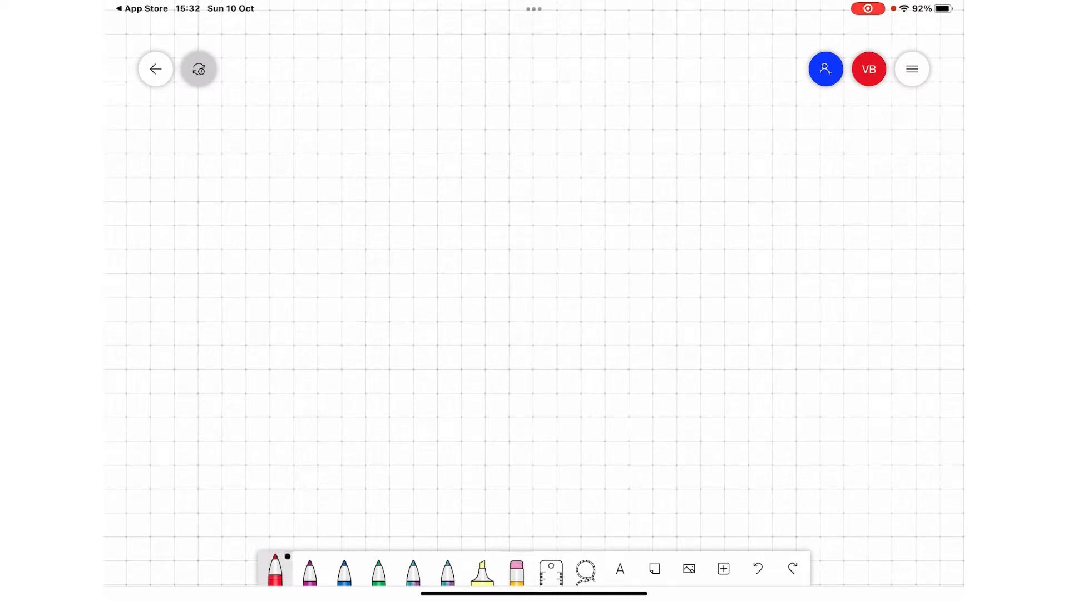
pyautogui.click(275, 568)
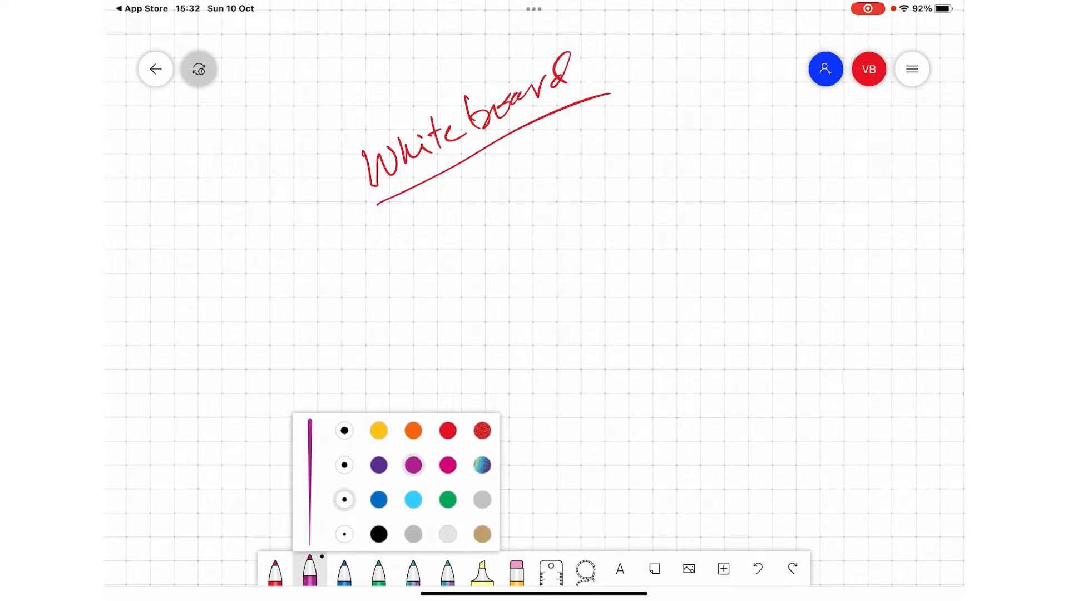
pyautogui.click(378, 500)
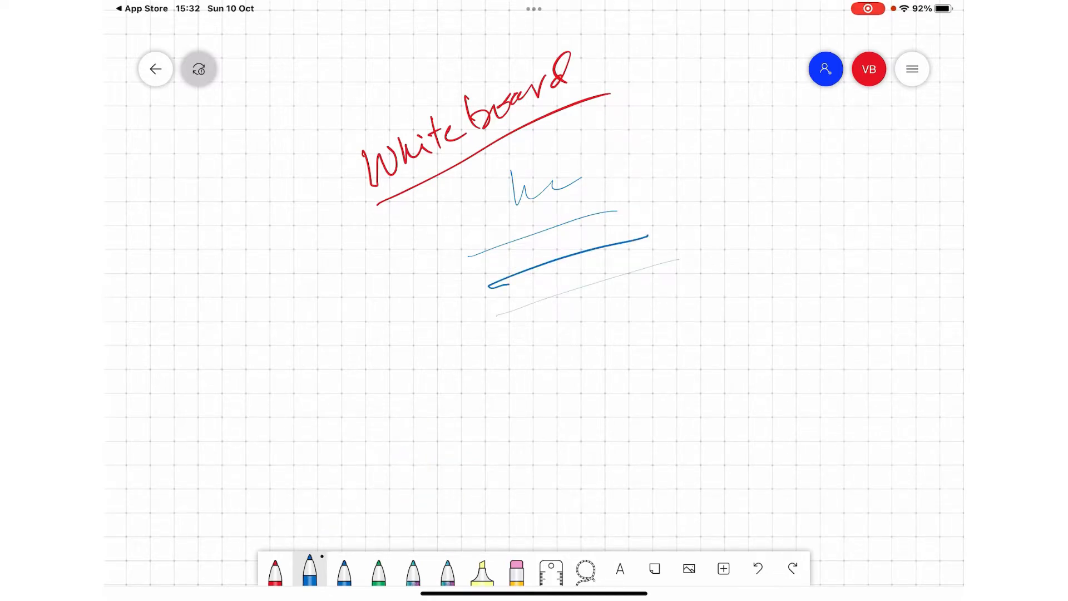
pyautogui.click(912, 67)
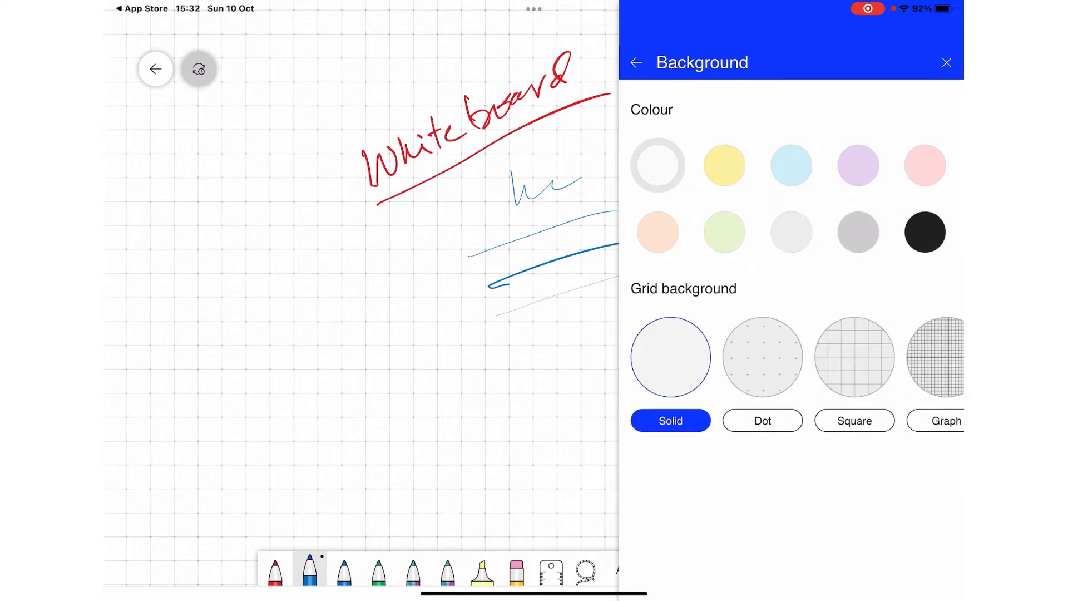
# Step: Switch to a solid background and handwrite an underlined 'Microsoft Whiteboard' with 'Tutorial Video.' in red
pyautogui.click(946, 63)
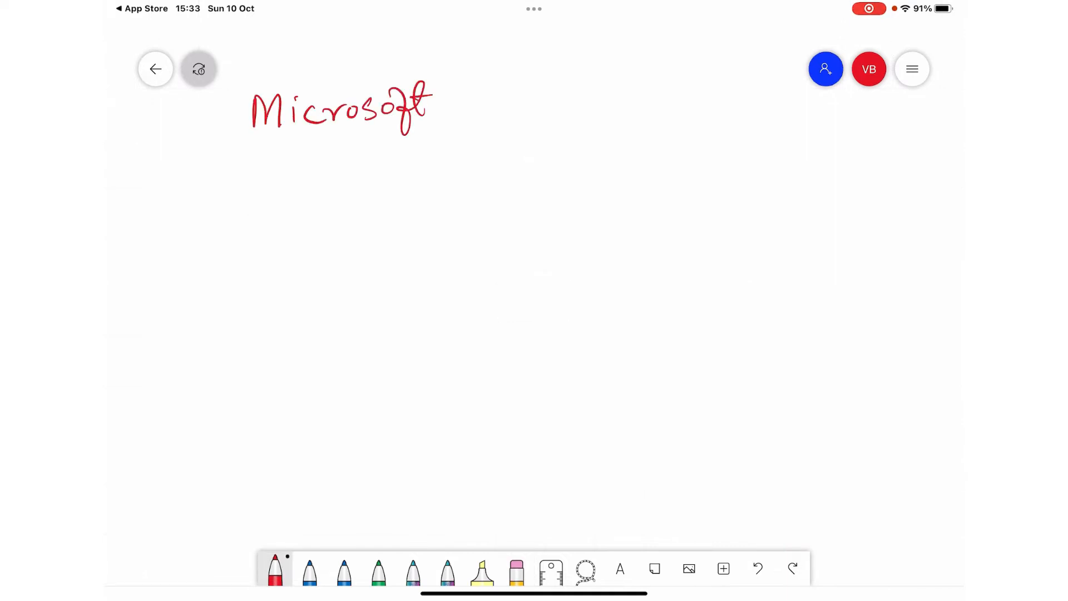
pyautogui.moveTo(463, 89); pyautogui.dragTo(681, 123)
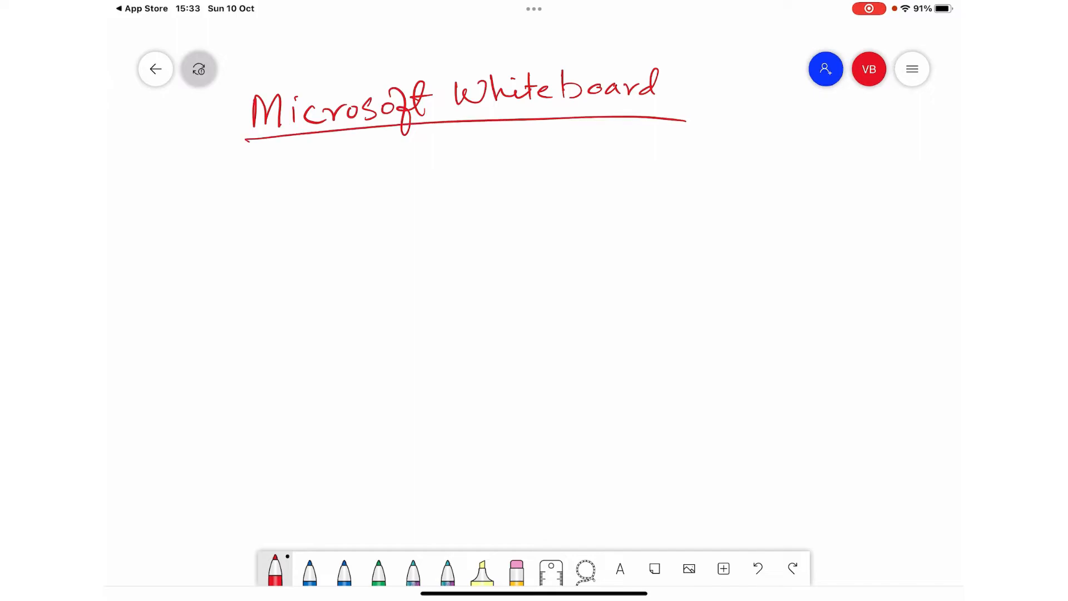
pyautogui.moveTo(272, 170); pyautogui.dragTo(504, 164)
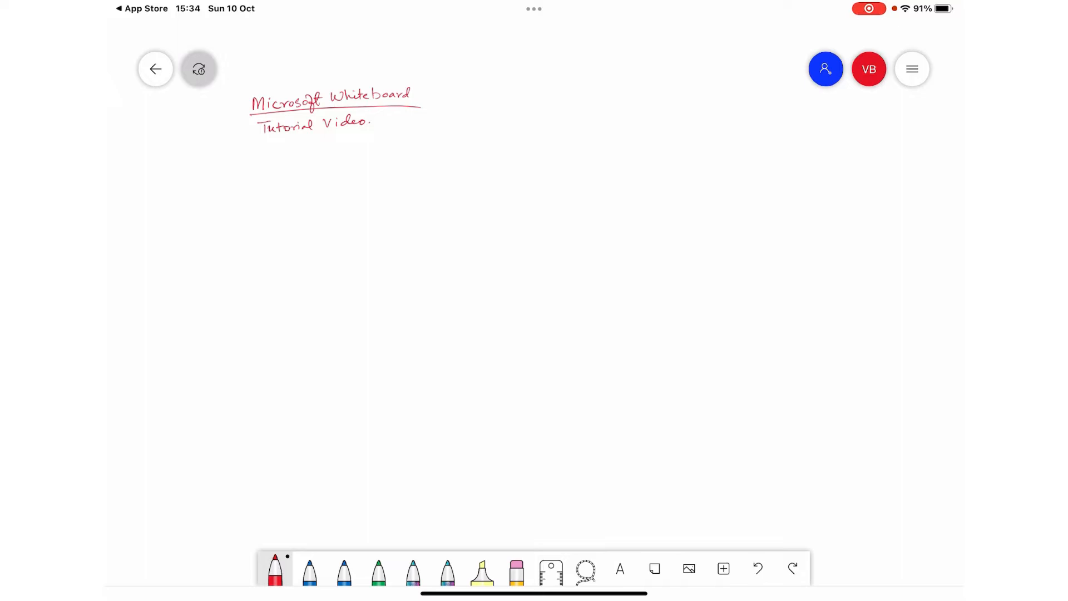
# Step: Move the handwritten title to the top left and draw five diagonal strokes with the rainbow pen
pyautogui.click(584, 568)
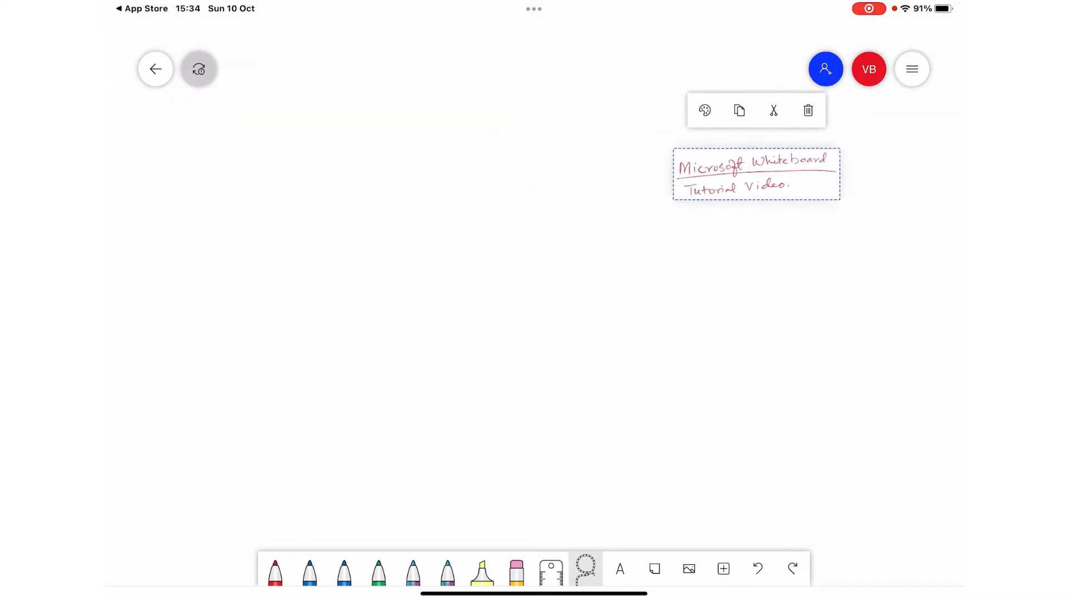
pyautogui.moveTo(757, 174); pyautogui.dragTo(299, 119)
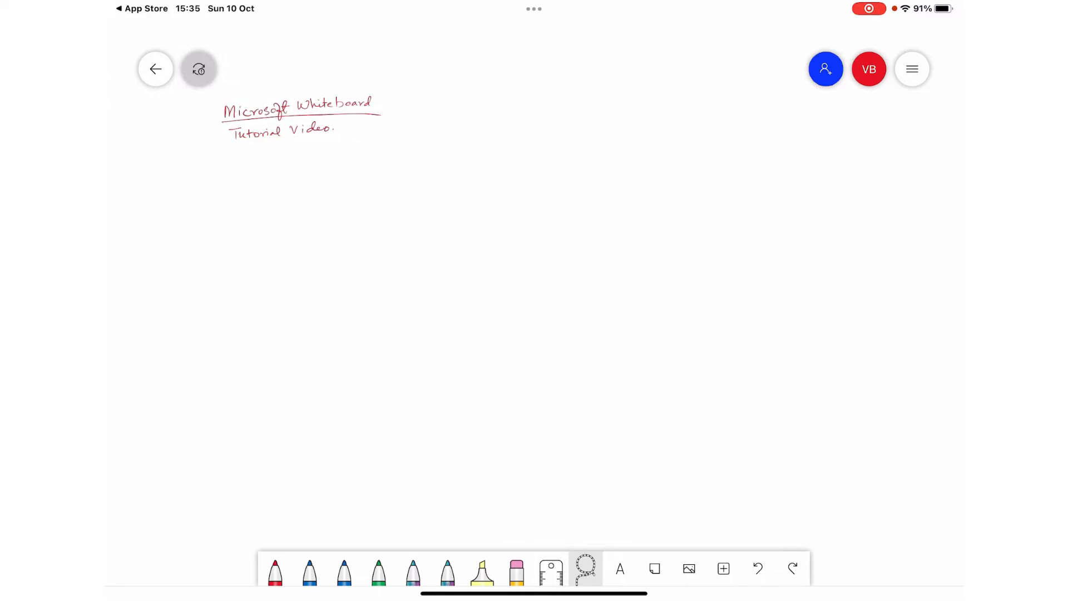
pyautogui.click(412, 569)
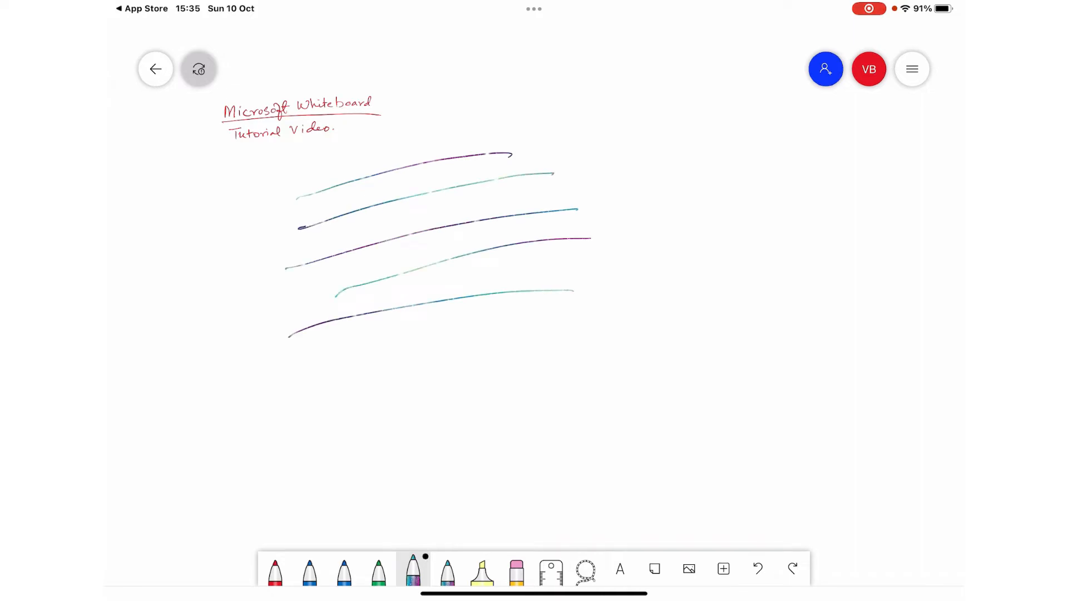
# Step: Draw crossing strokes and scribbles, make the background dark, and leave a single multicoloured arc
pyautogui.moveTo(340, 190); pyautogui.dragTo(321, 357)
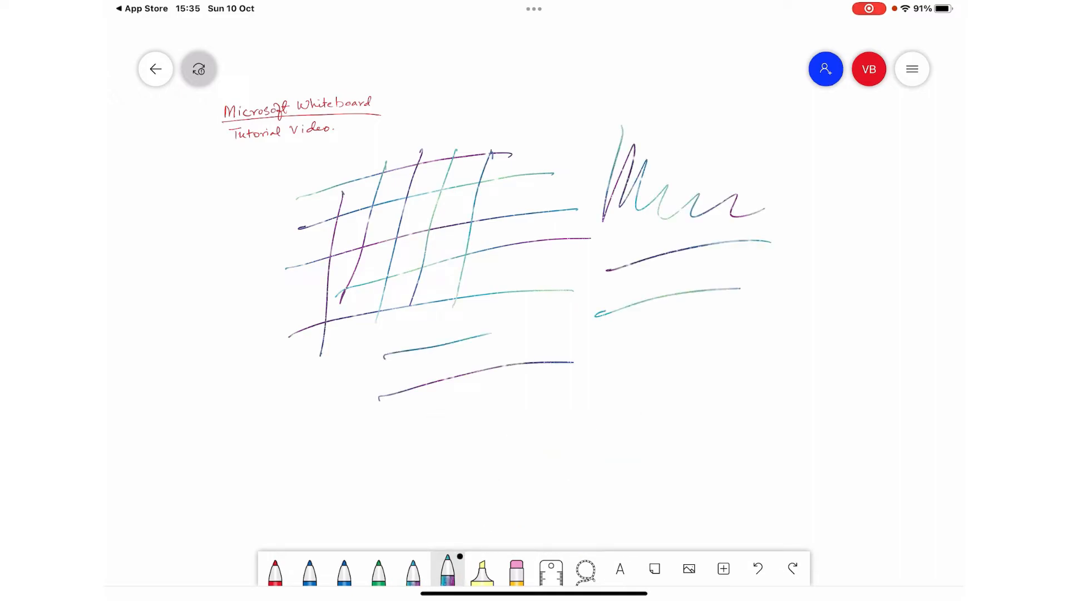
pyautogui.click(912, 67)
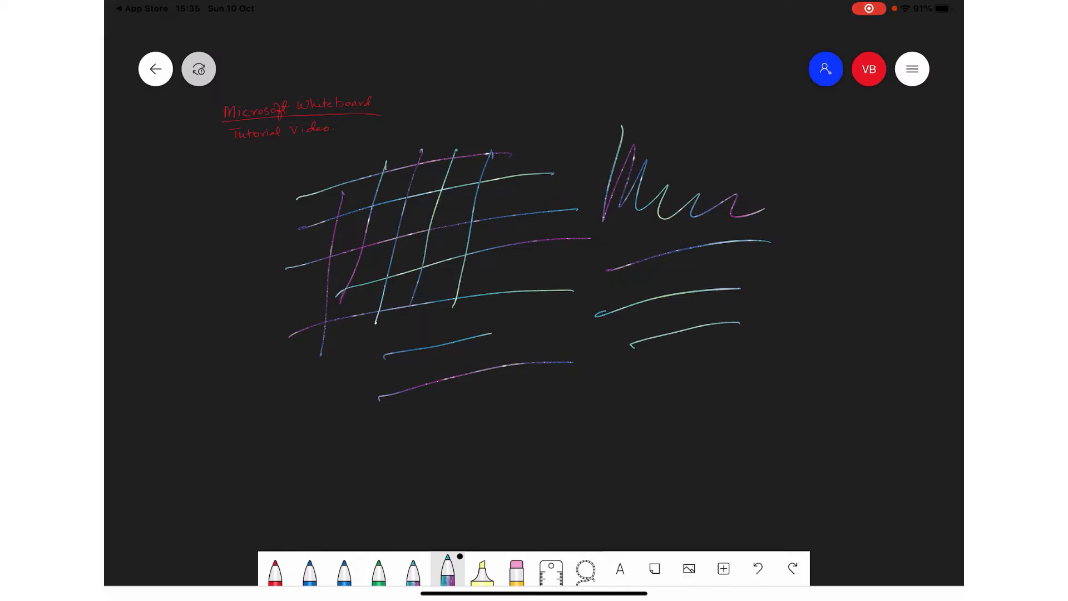
pyautogui.moveTo(525, 412); pyautogui.dragTo(619, 433)
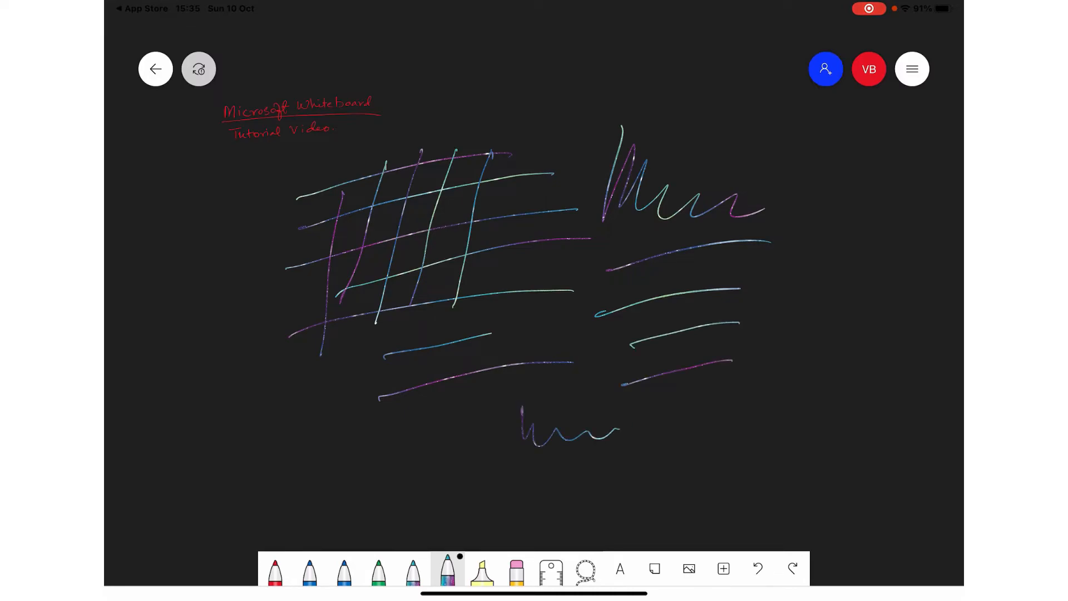
pyautogui.moveTo(398, 426); pyautogui.dragTo(469, 443)
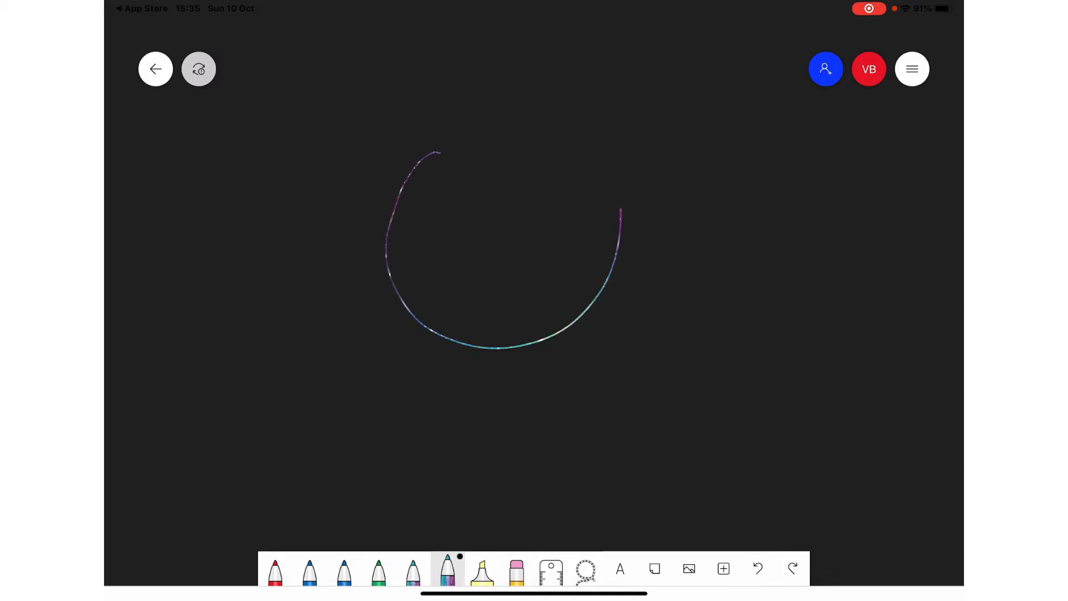
# Step: Toggle Ink to table off and on, then draw a grid that converts into a two-column, three-row table
pyautogui.click(911, 68)
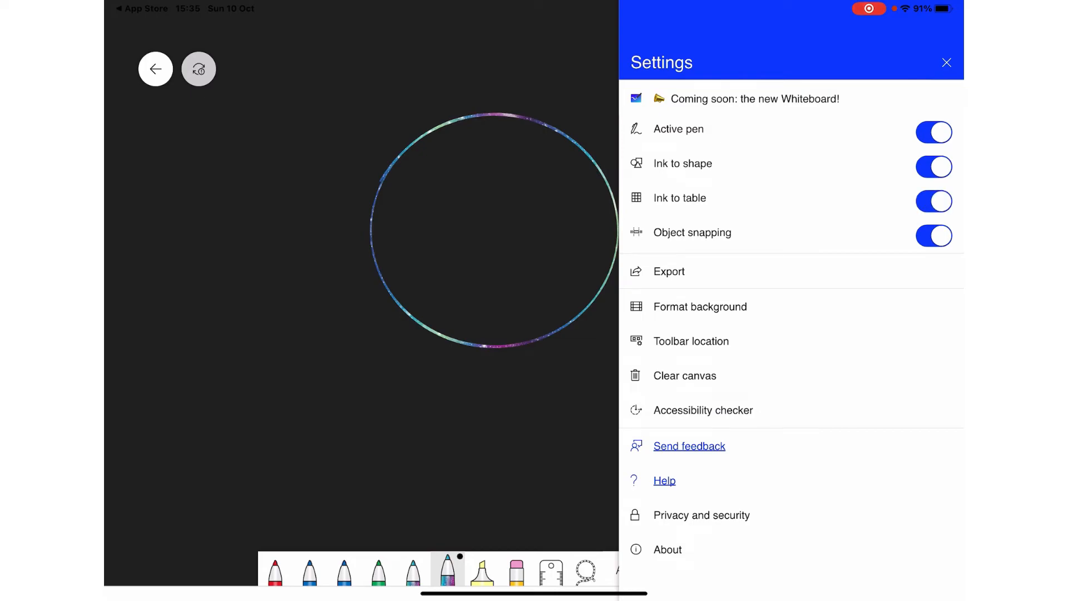
pyautogui.click(933, 202)
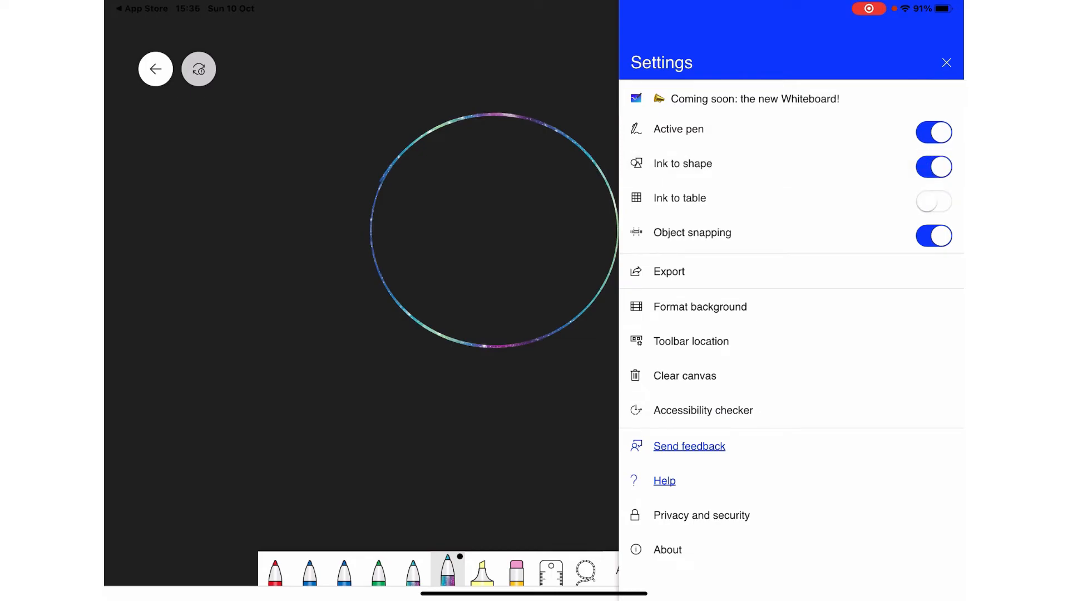
pyautogui.click(934, 201)
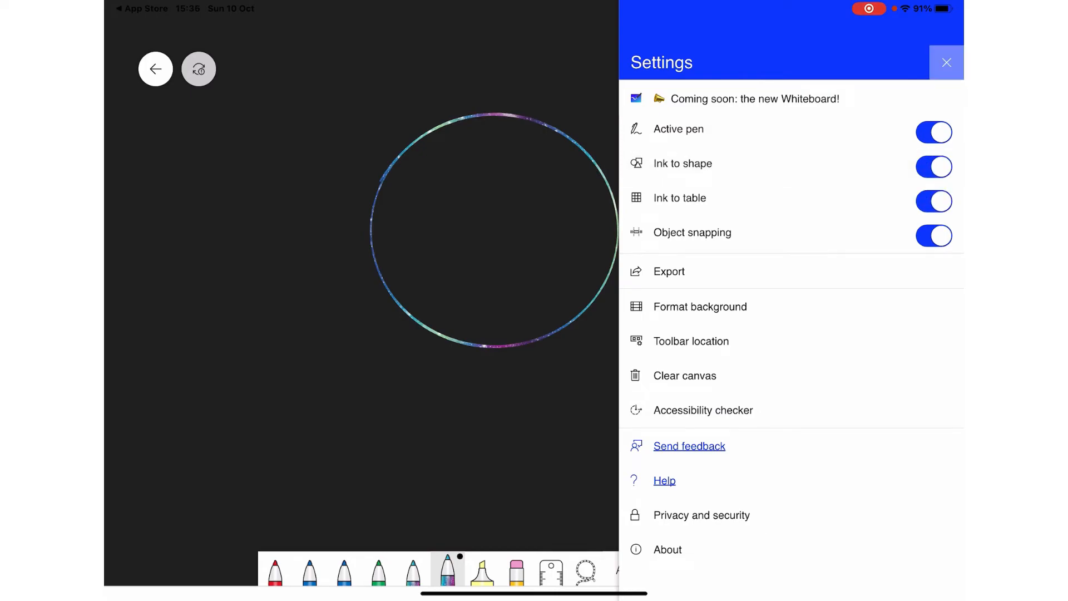
pyautogui.click(946, 62)
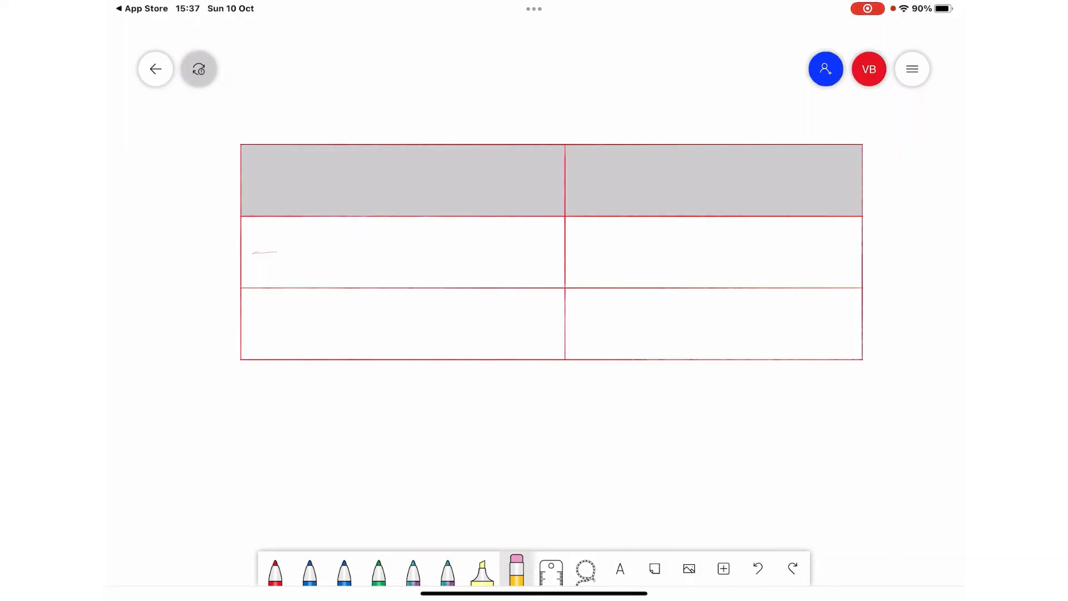
# Step: Scribble in the table's second-row cells with the blue pen, then place the ruler at 45 degrees
pyautogui.click(308, 569)
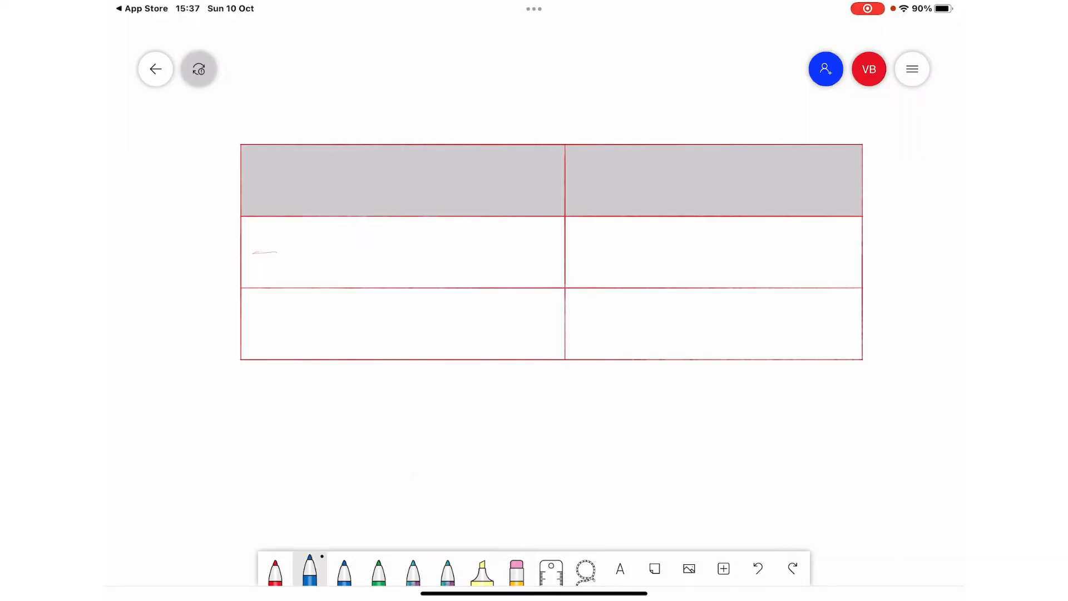
pyautogui.moveTo(357, 244); pyautogui.dragTo(504, 248)
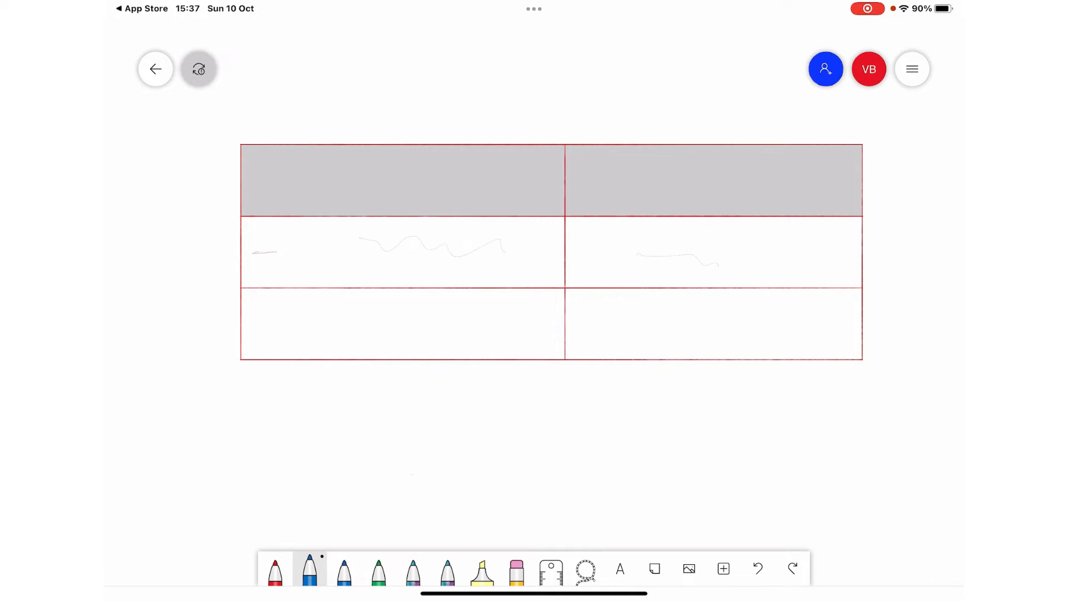
pyautogui.click(913, 69)
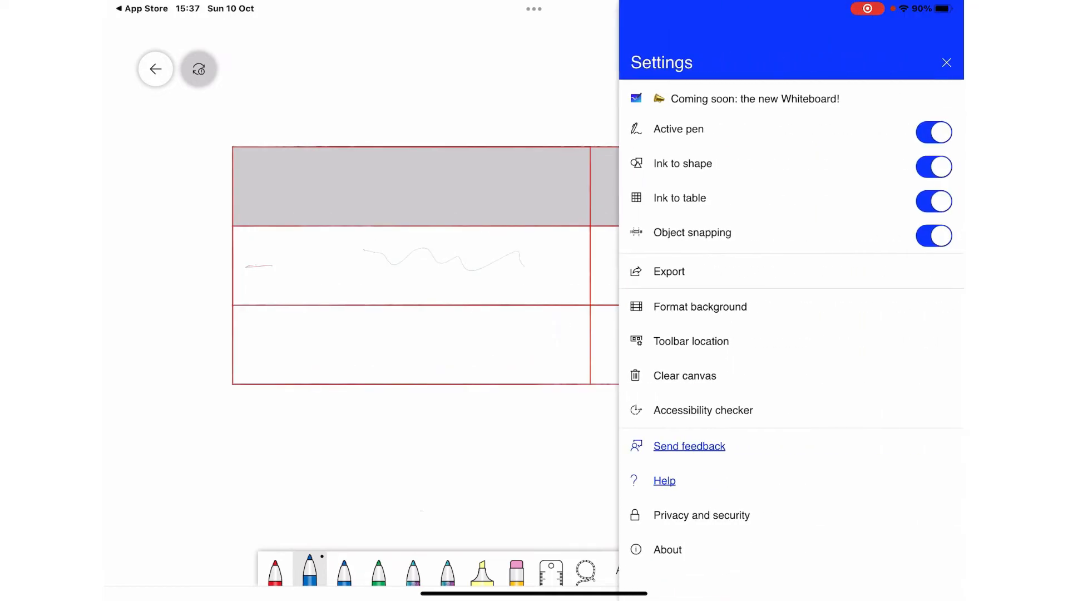
pyautogui.click(685, 375)
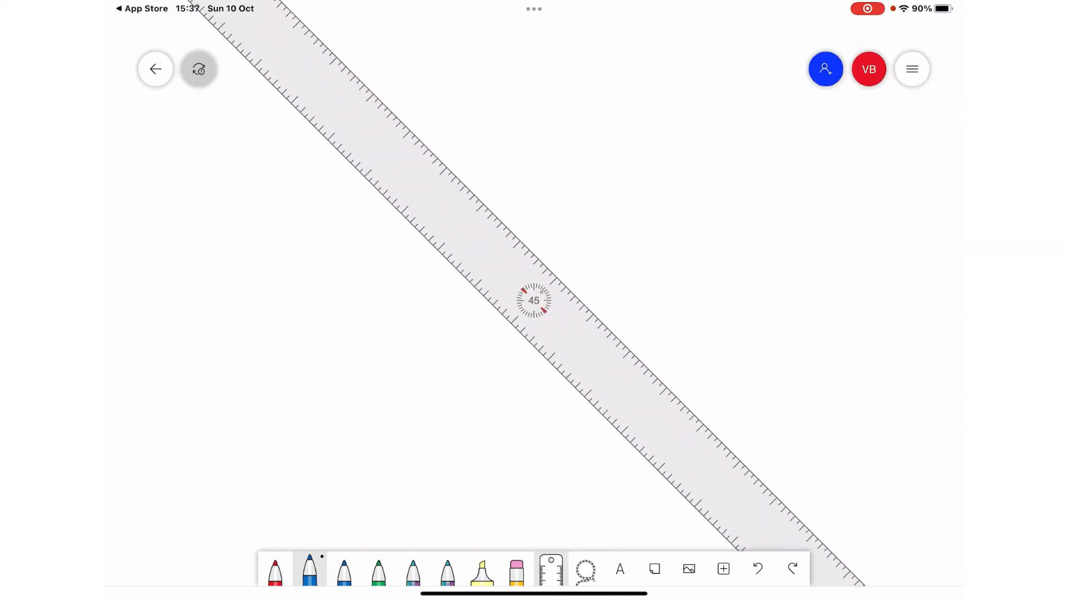
# Step: Draw straight blue lines along the rotated ruler, then add a text box reading 'Him'
pyautogui.click(309, 569)
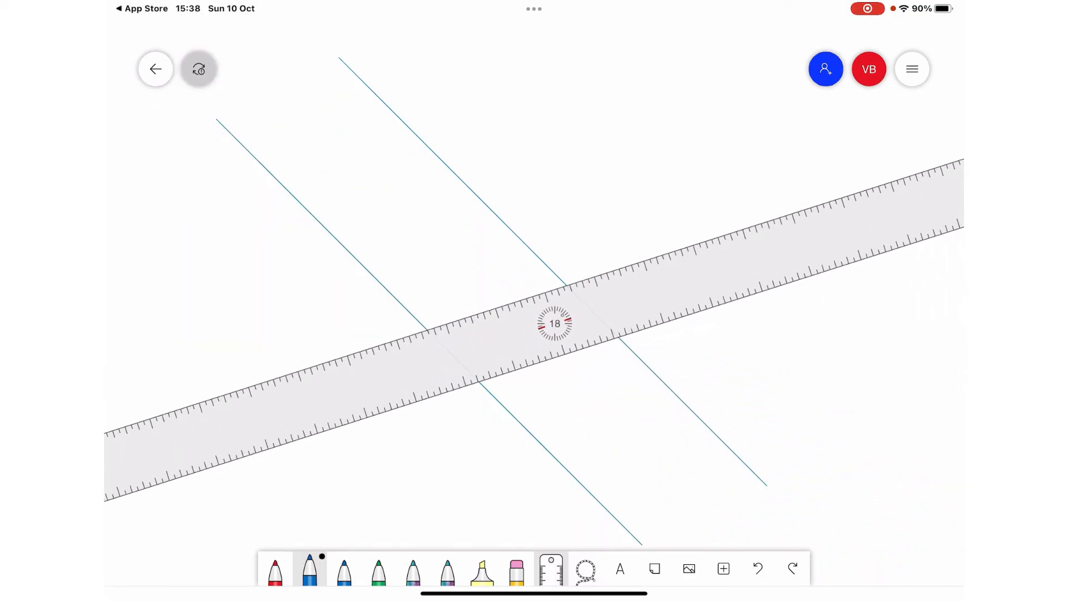
pyautogui.moveTo(554, 323); pyautogui.dragTo(595, 444)
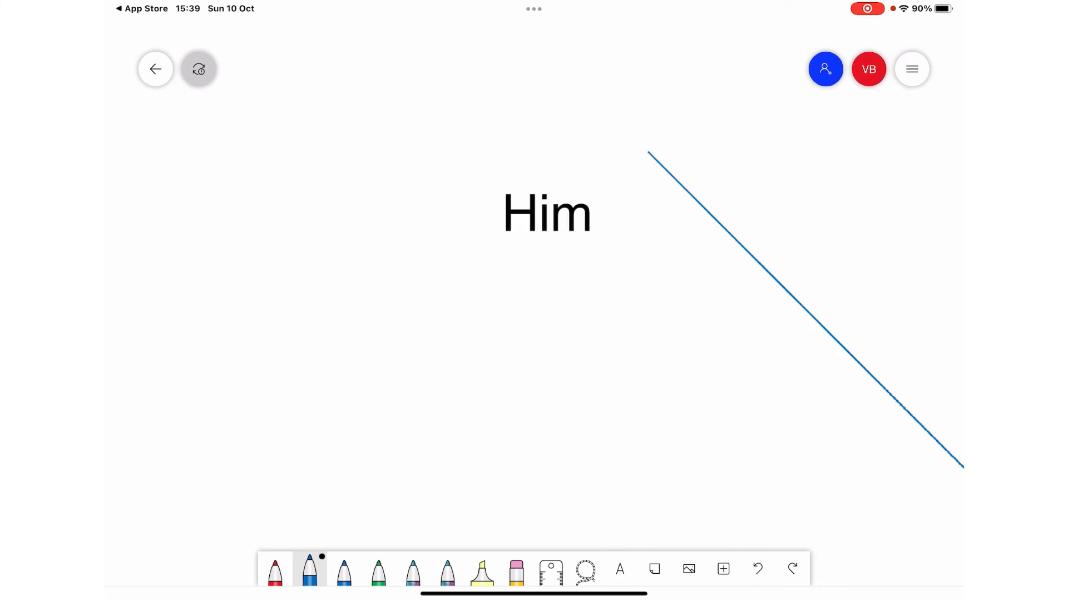
# Step: Add a text box reading 'Apple Pencil 2' above the yellow sticky note
pyautogui.click(620, 569)
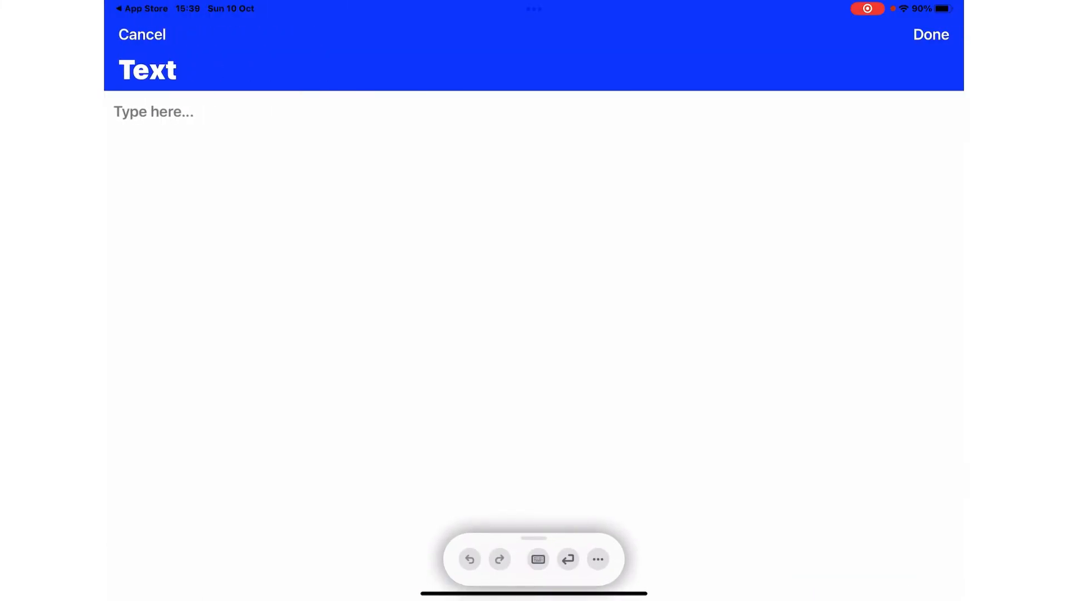
pyautogui.click(154, 111)
pyautogui.write('Apple Pencil')
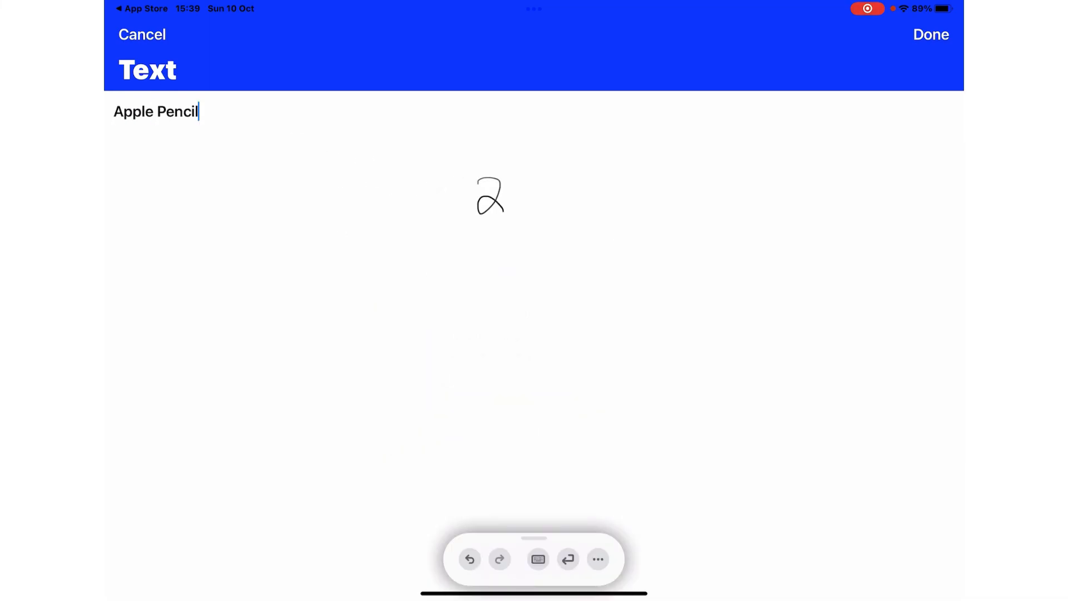
pyautogui.write('2')
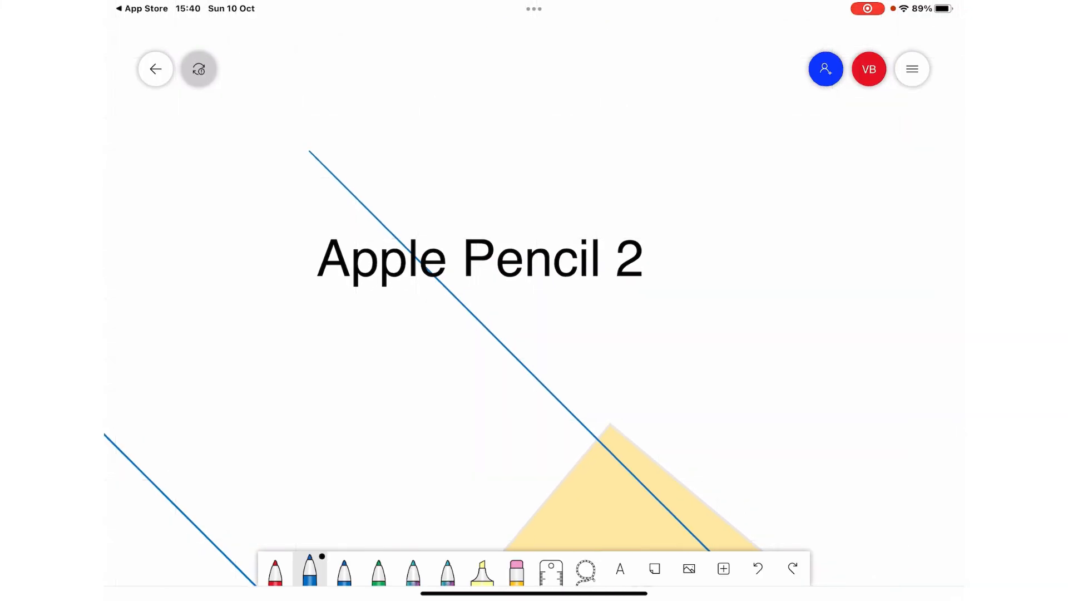
# Step: Highlight 'Apple Pencil 2' in yellow, then switch to the green pen
pyautogui.click(481, 259)
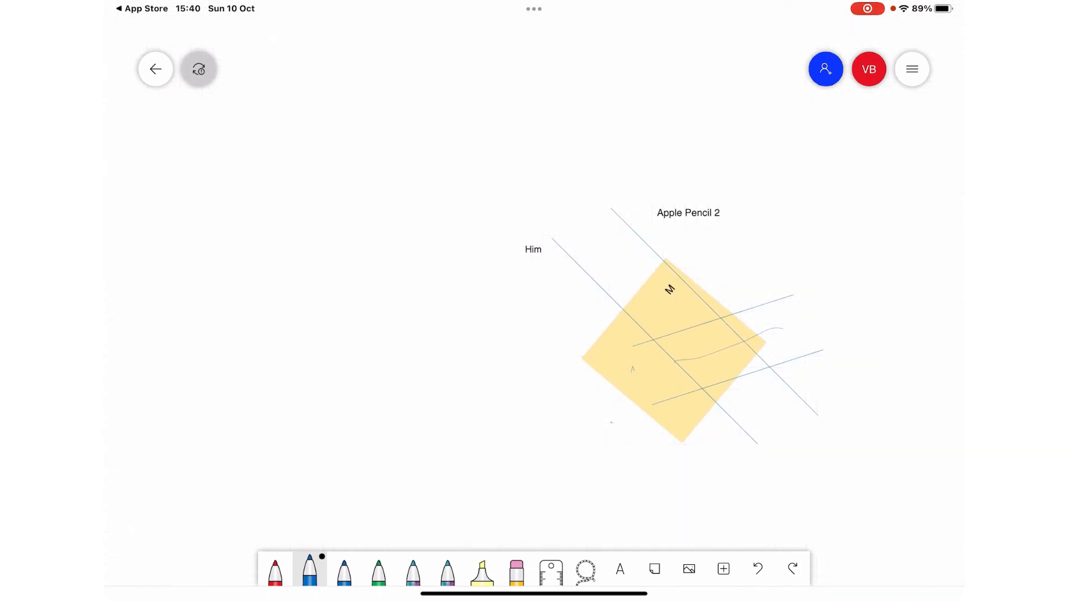
pyautogui.click(482, 572)
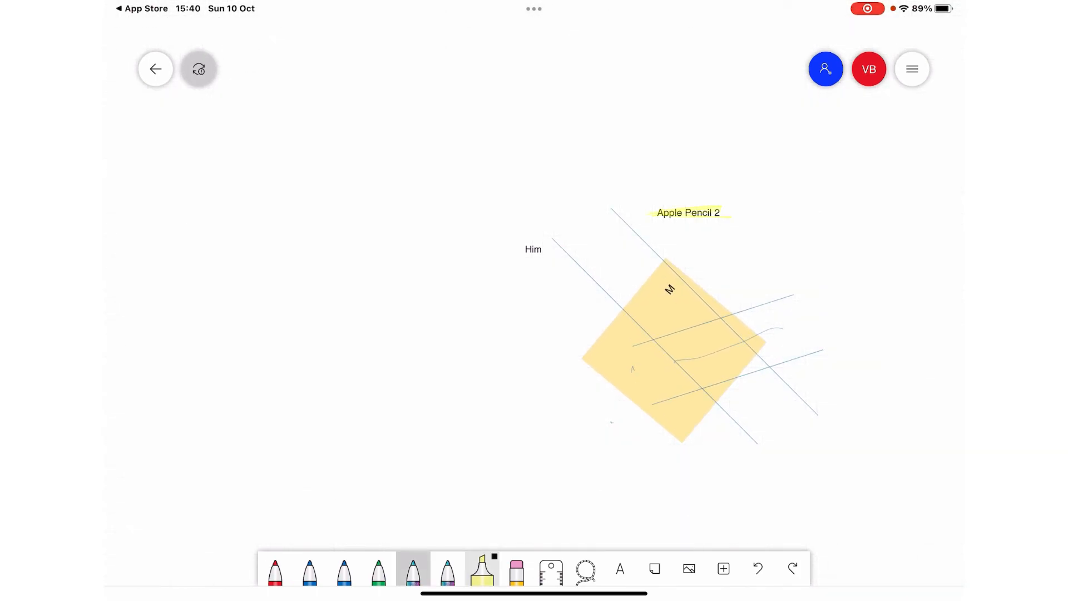
pyautogui.click(379, 571)
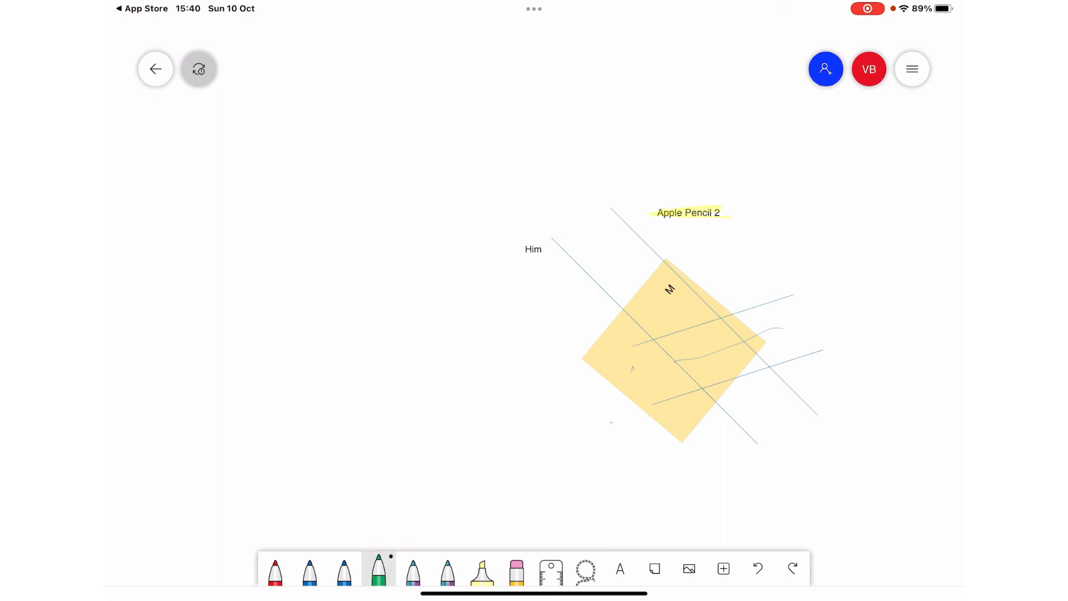